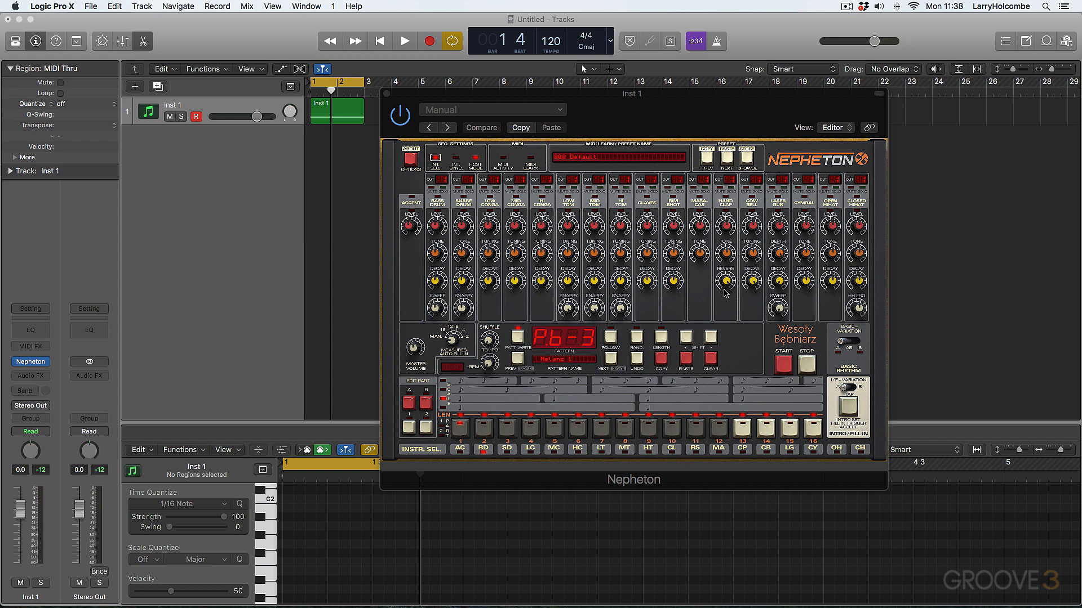
mouse_move(721, 293)
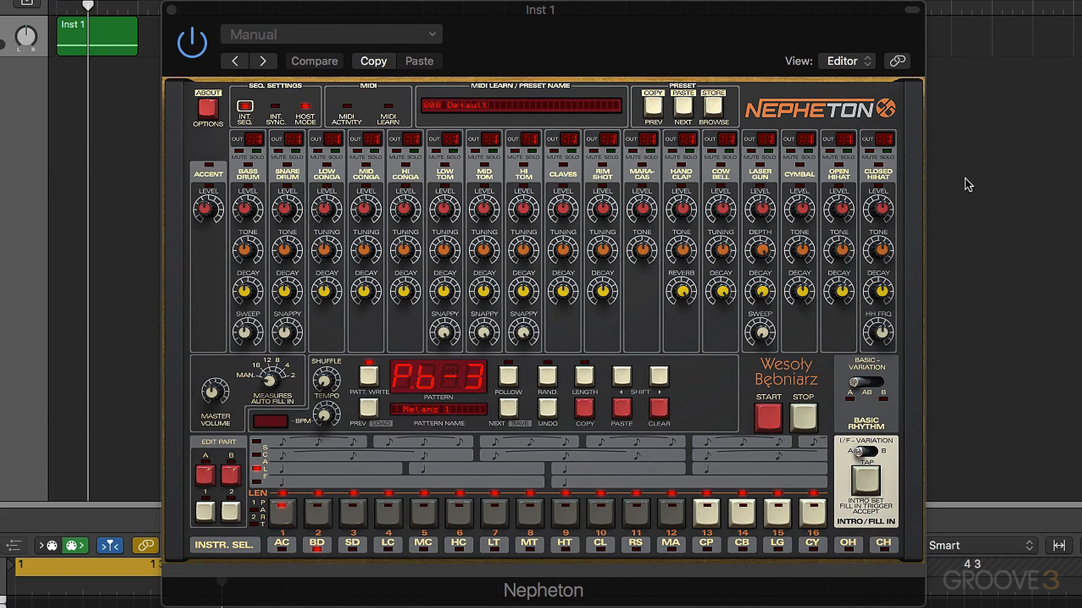
mouse_move(216, 347)
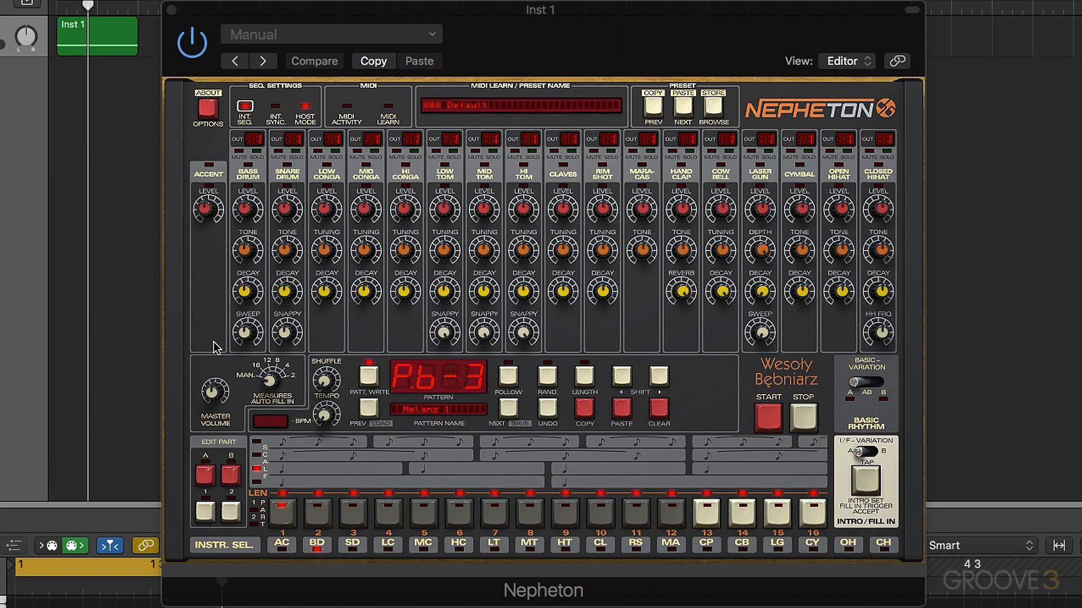
mouse_move(848, 228)
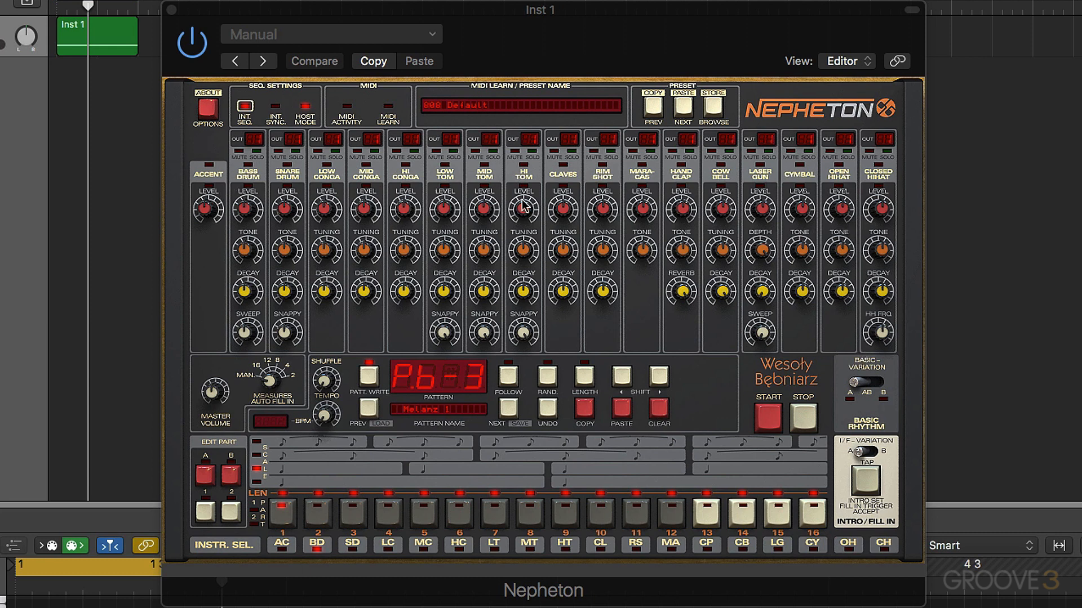
mouse_move(249, 339)
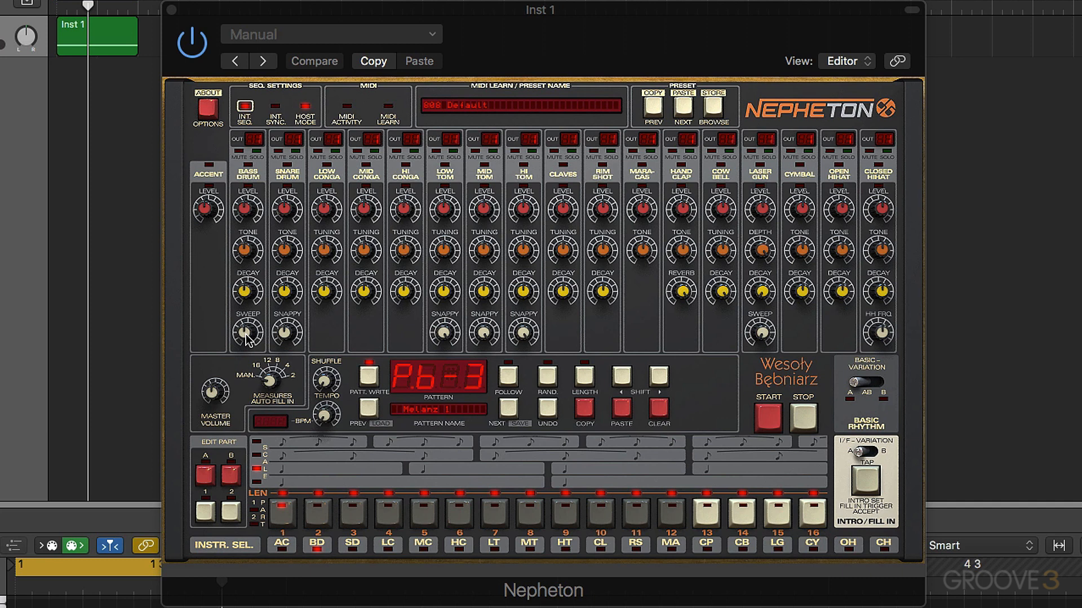
mouse_move(703, 225)
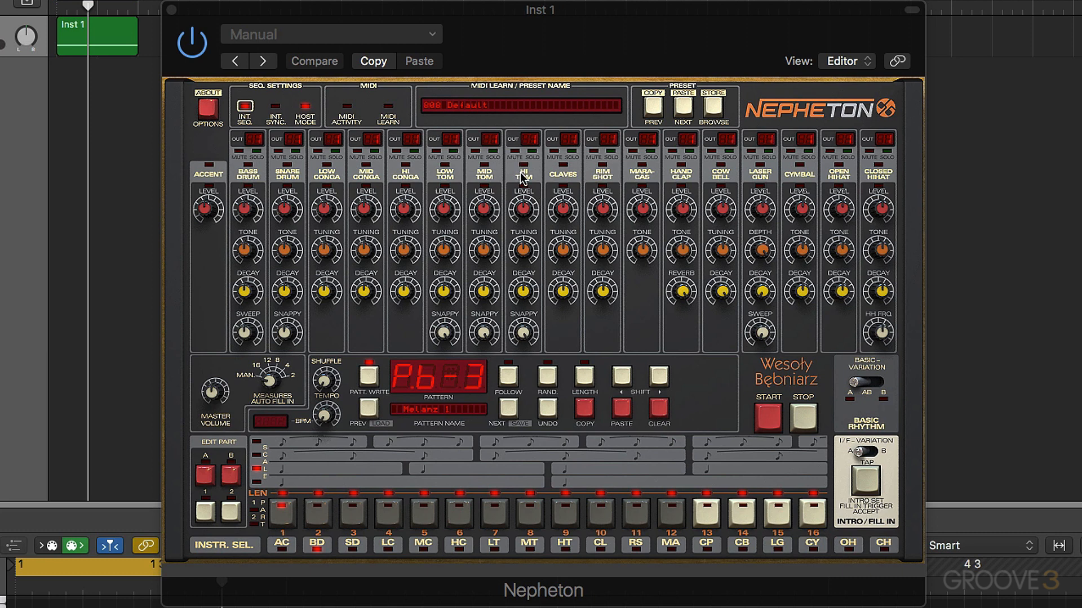
mouse_move(600, 258)
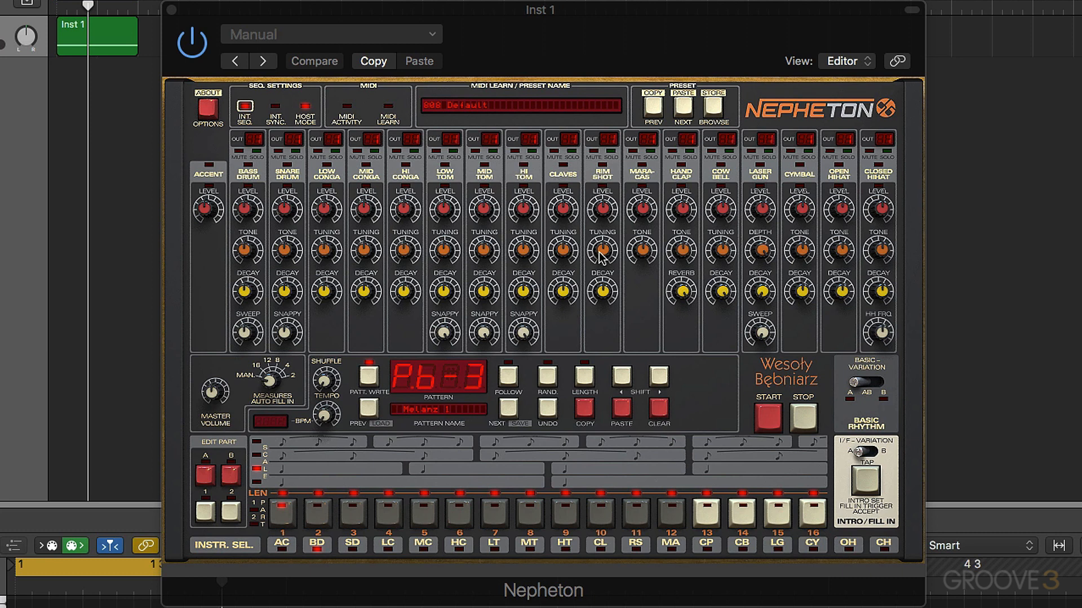
mouse_move(454, 177)
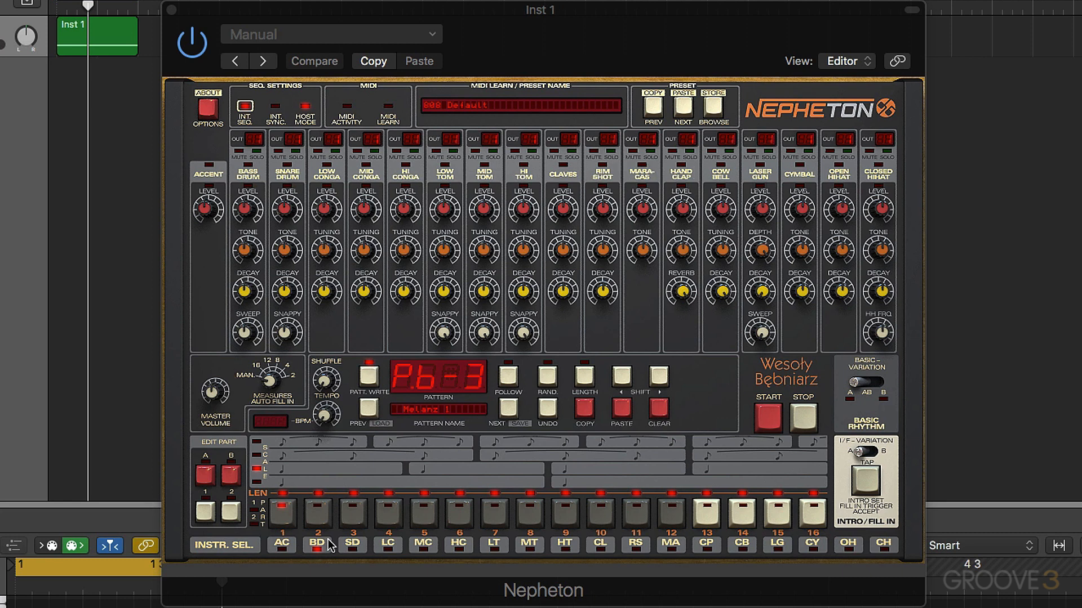
mouse_move(668, 447)
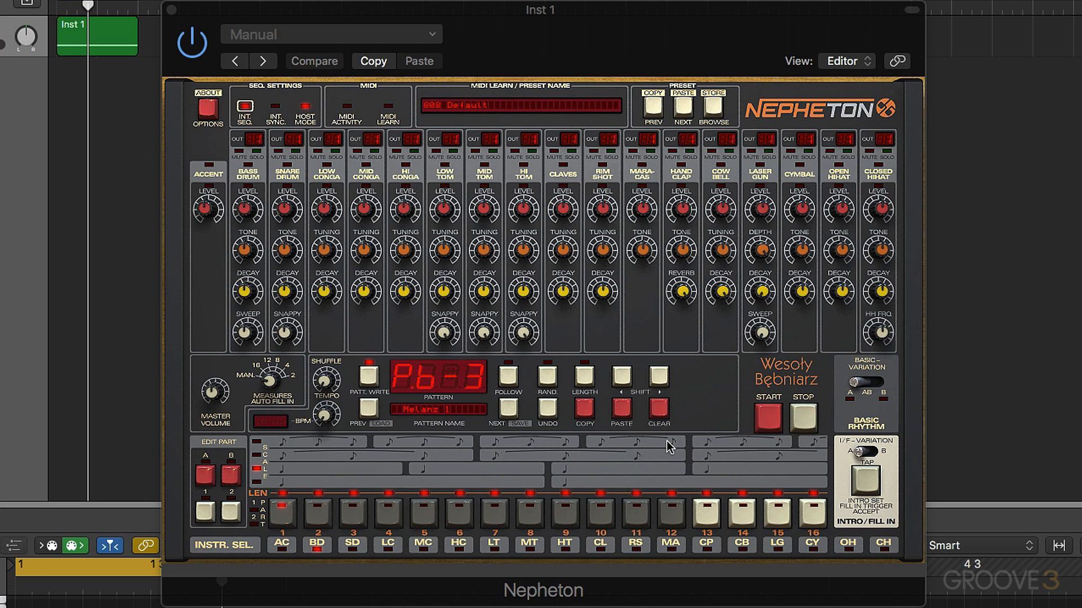
mouse_move(800, 491)
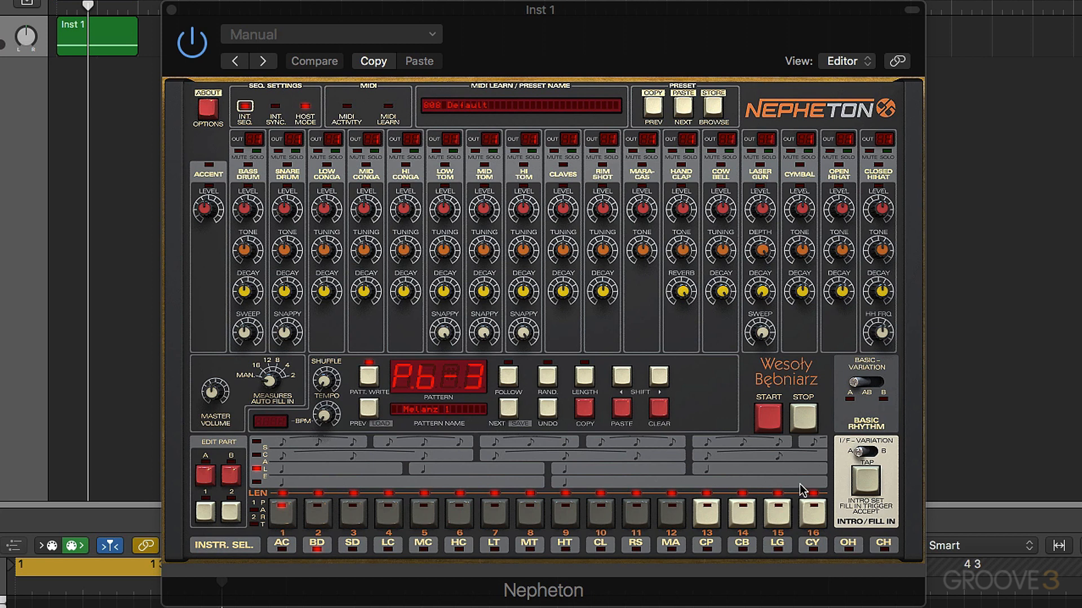
mouse_move(290, 117)
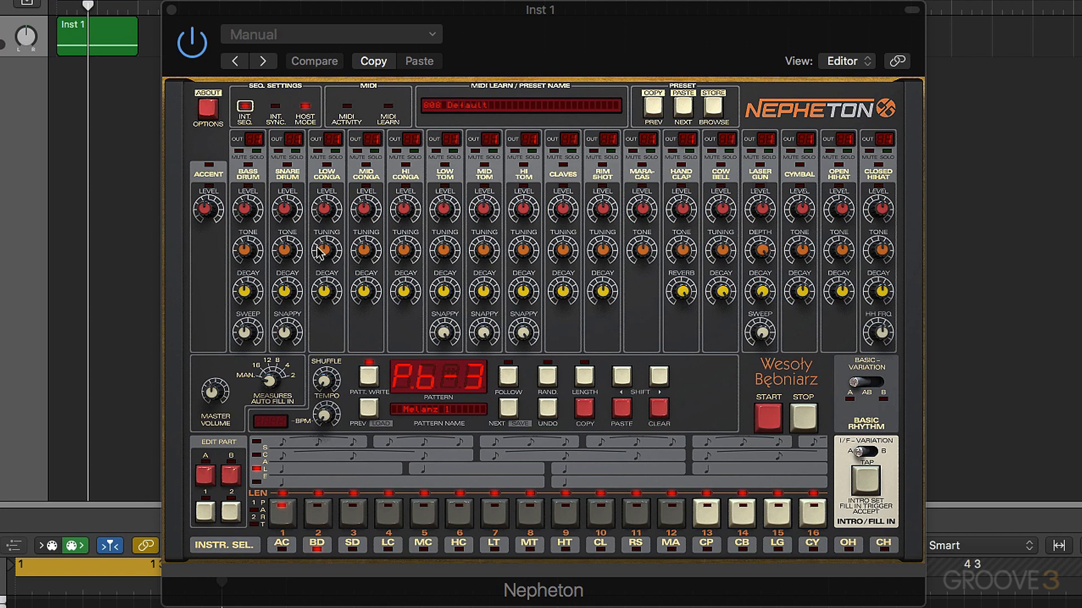
mouse_move(388, 181)
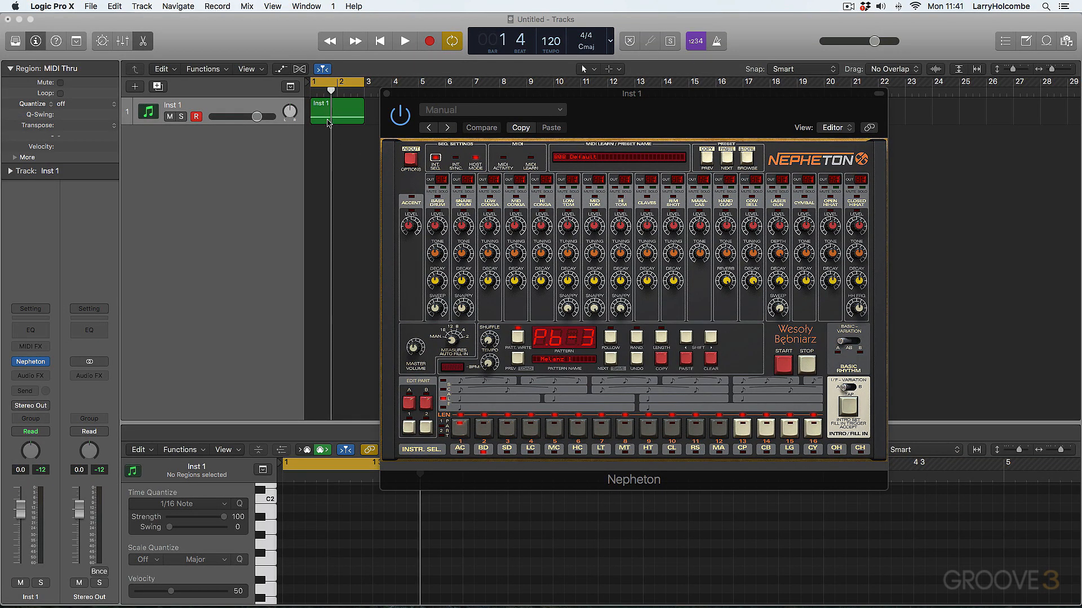
Show the Mixer with the Nepheton Inst 1 strip, Stereo Out and Master.
left_click(405, 41)
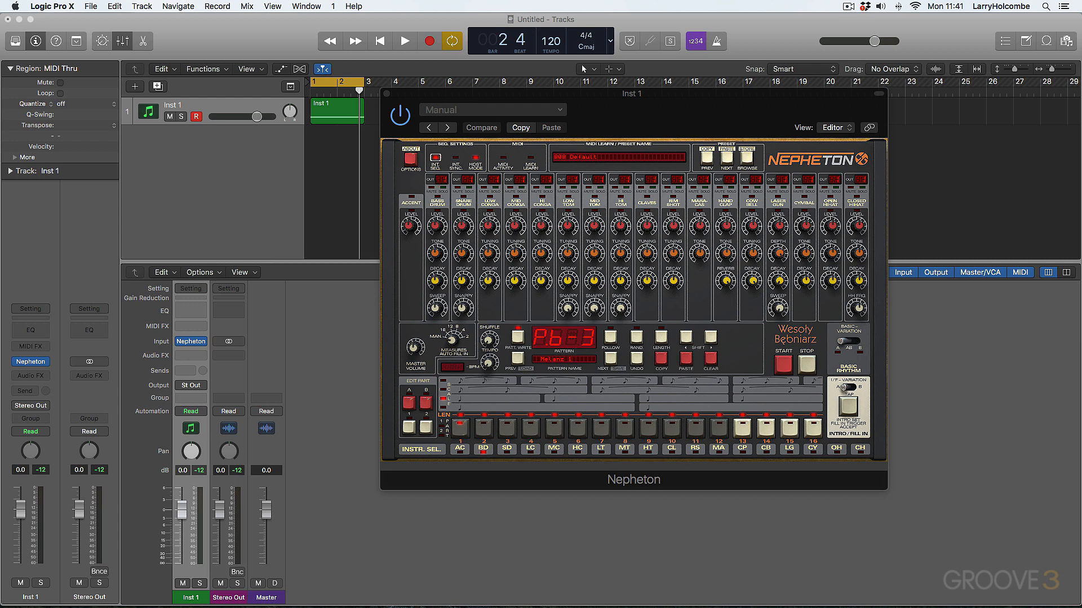
mouse_move(854, 440)
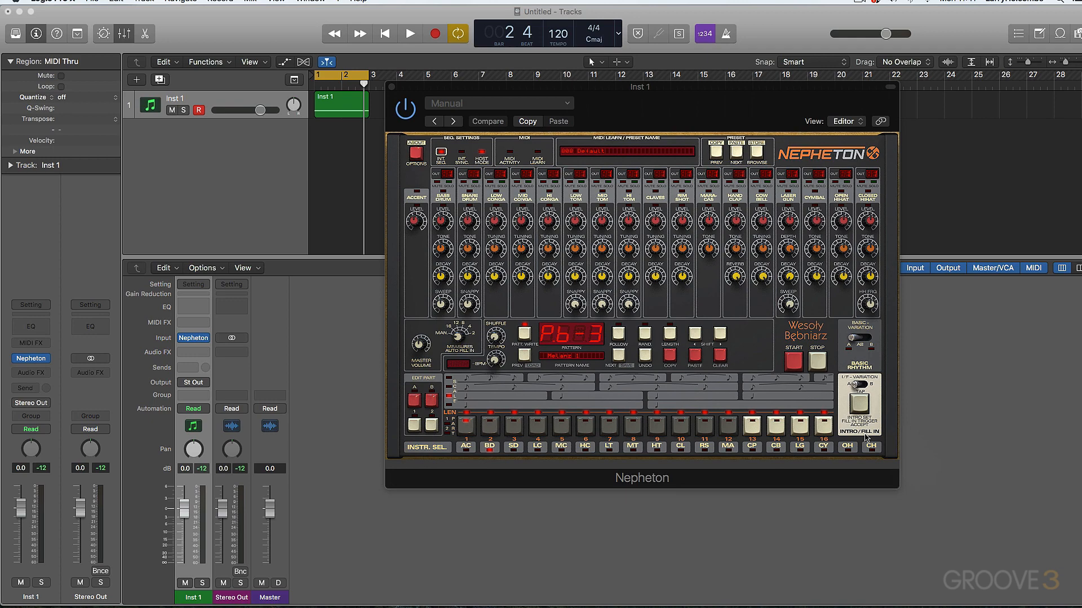
Switch Nepheton to its Multi-Output (16xStereo) version, adding Aux 1–6 strips.
left_click(31, 358)
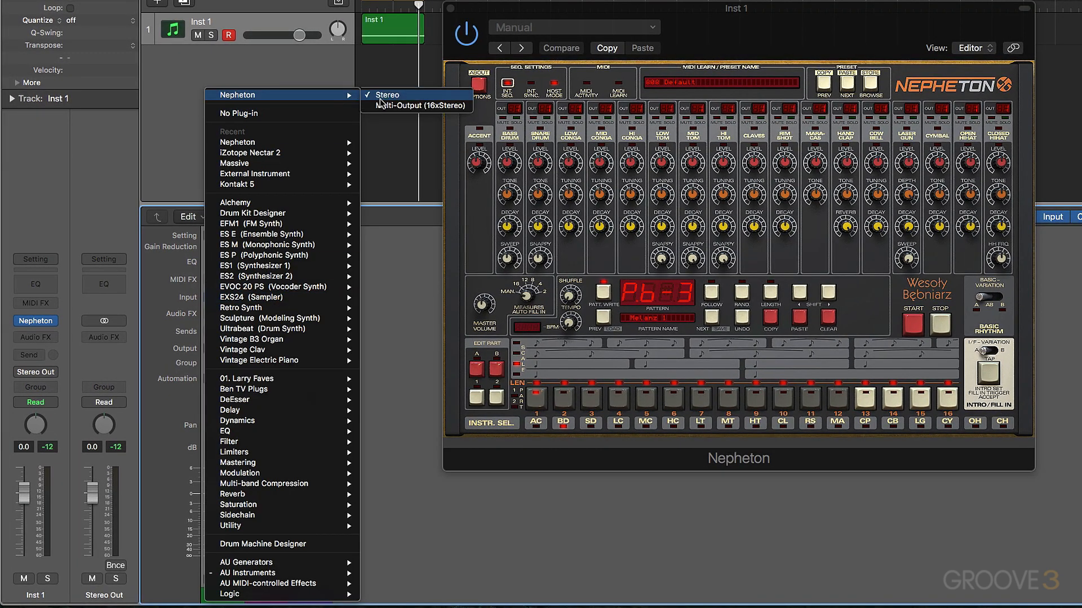
left_click(387, 94)
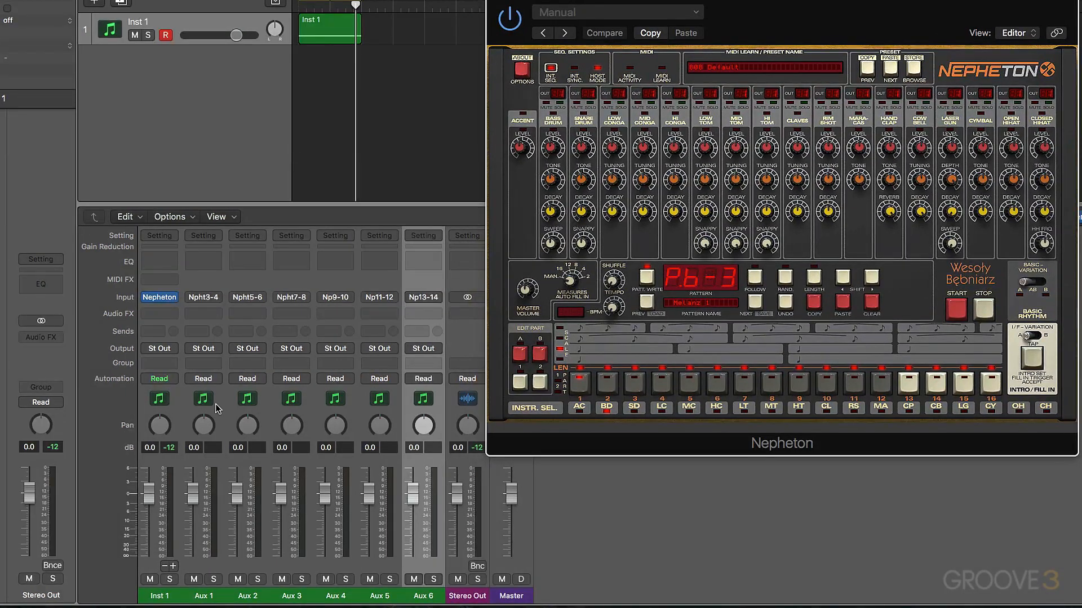
mouse_move(193, 307)
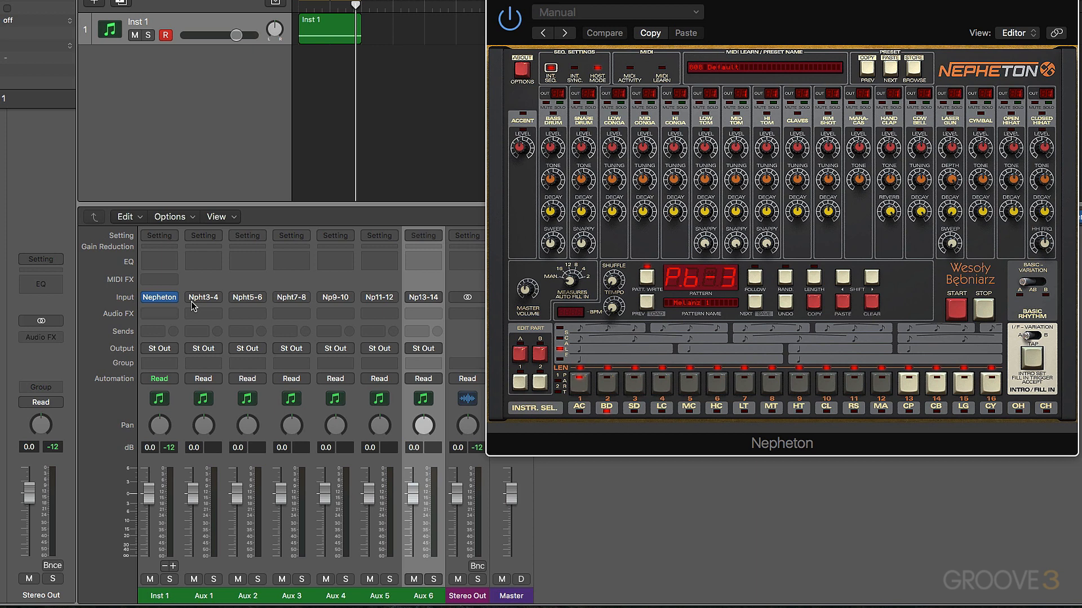
mouse_move(351, 305)
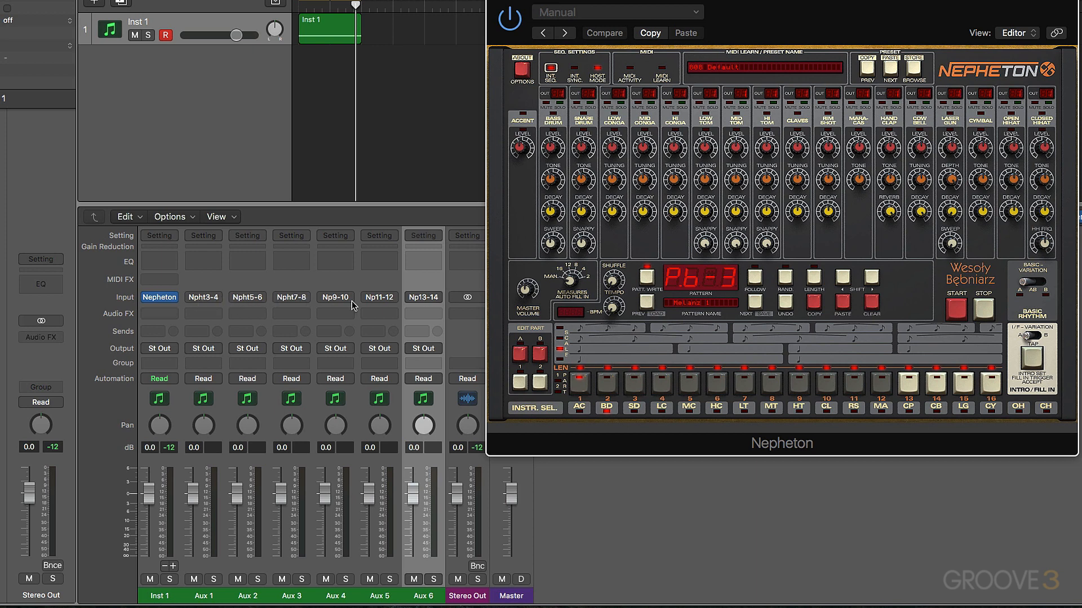
mouse_move(249, 300)
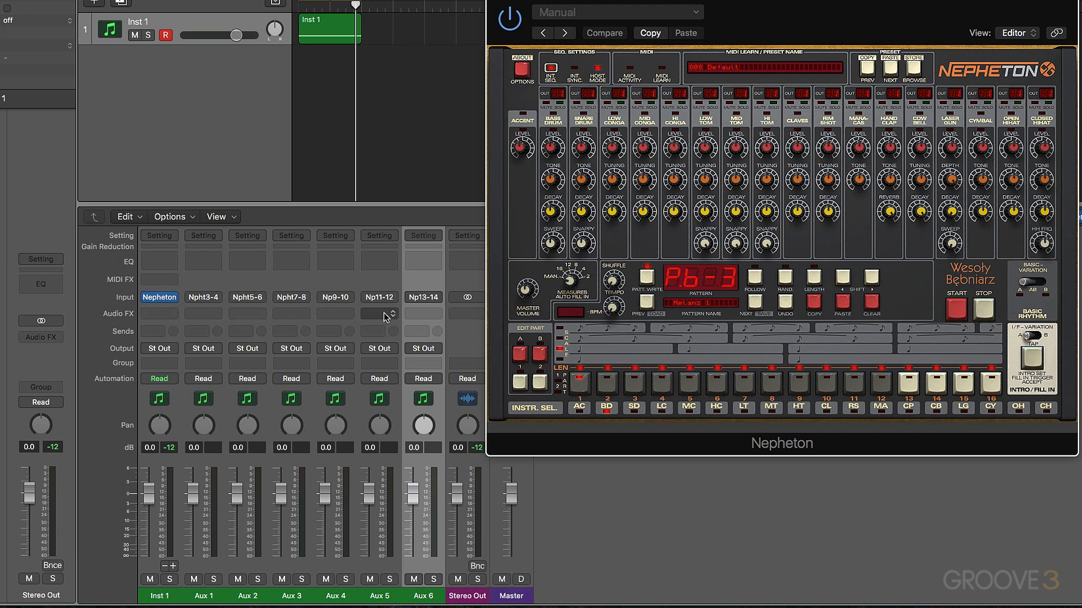
mouse_move(541, 304)
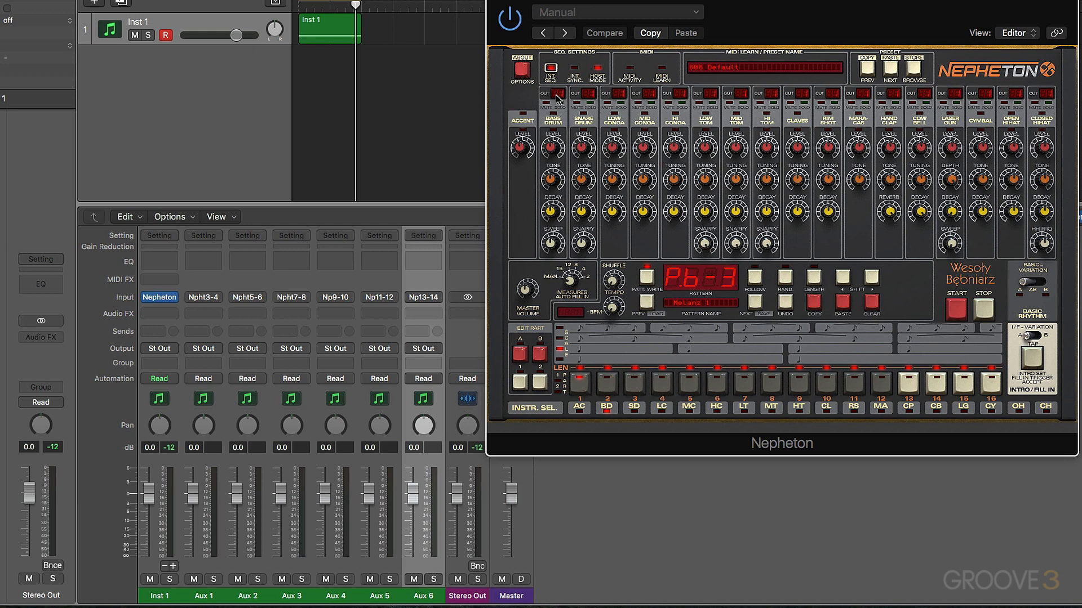
mouse_move(561, 102)
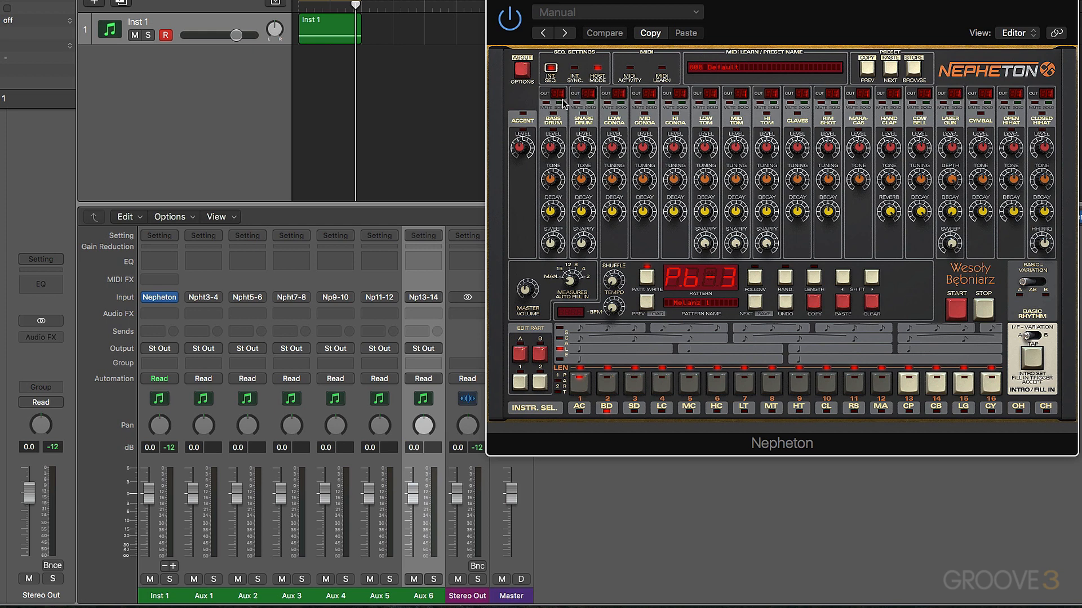
mouse_move(307, 300)
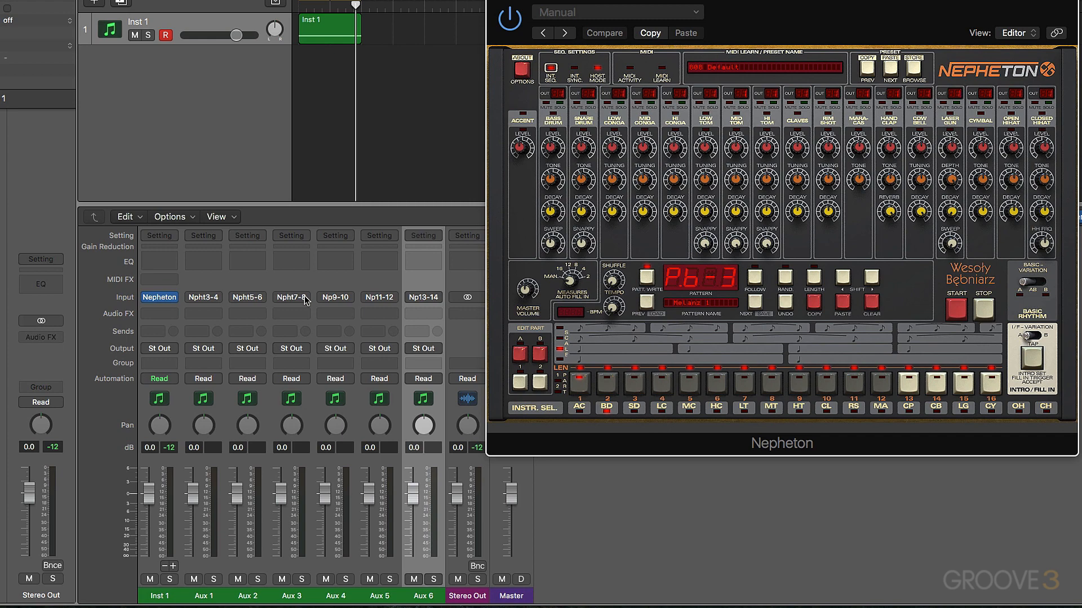
mouse_move(572, 124)
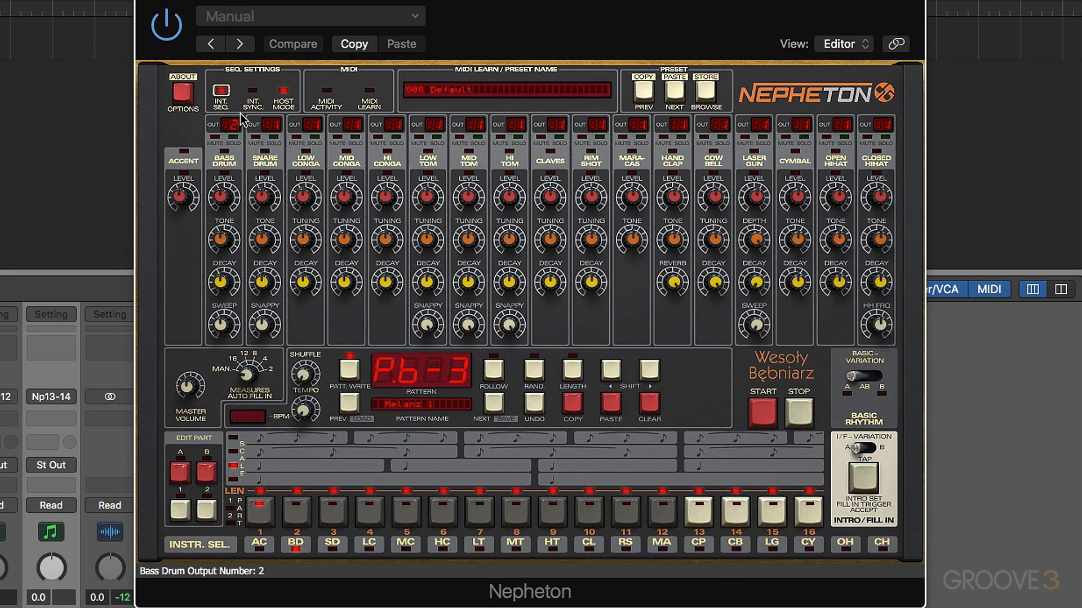
mouse_move(286, 104)
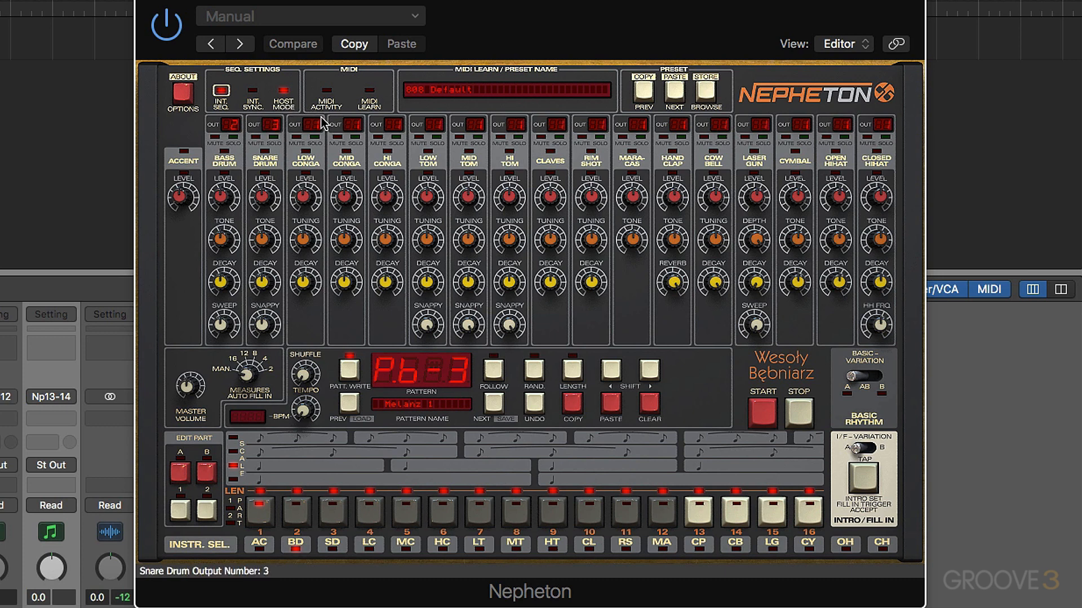
mouse_move(319, 123)
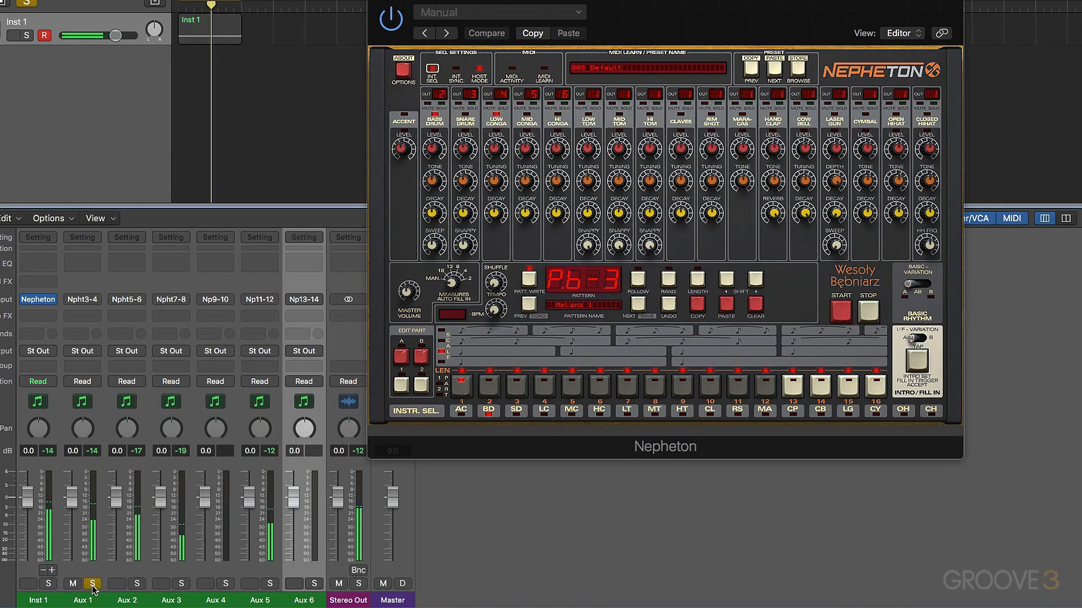
Turn off Solo on Aux 1 to hear the whole Nepheton kit.
left_click(136, 584)
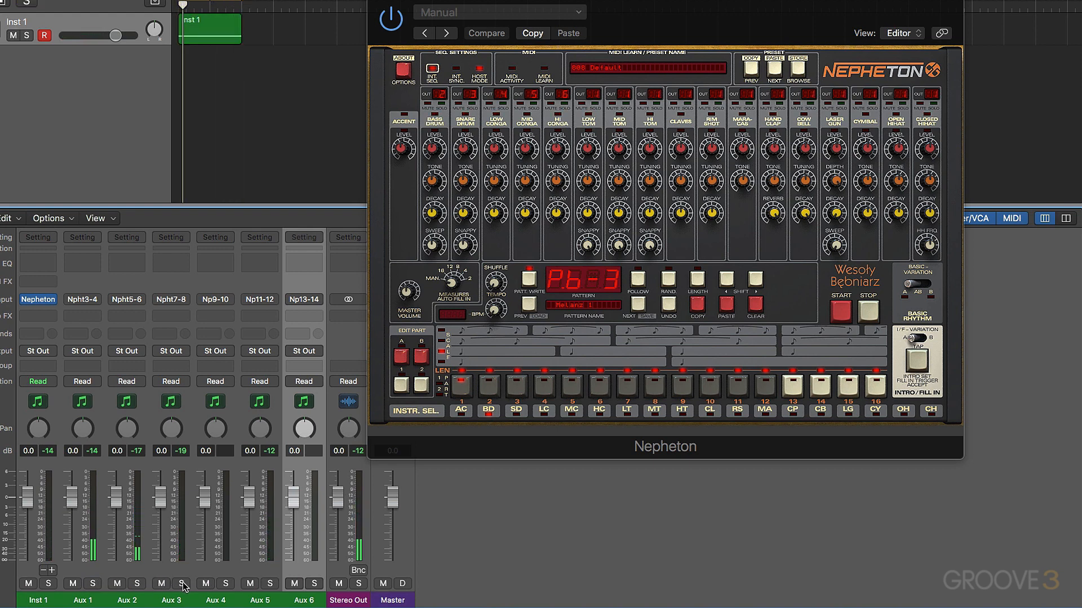
mouse_move(136, 510)
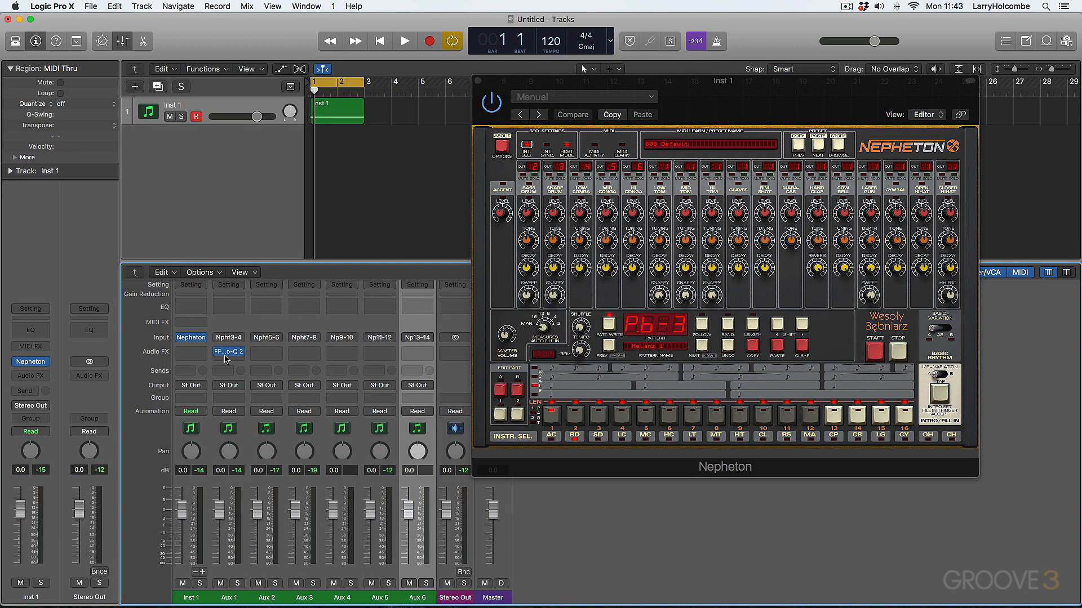
Mute the Low and Hi Conga voices during playback, then unmute Low Conga.
left_click(228, 351)
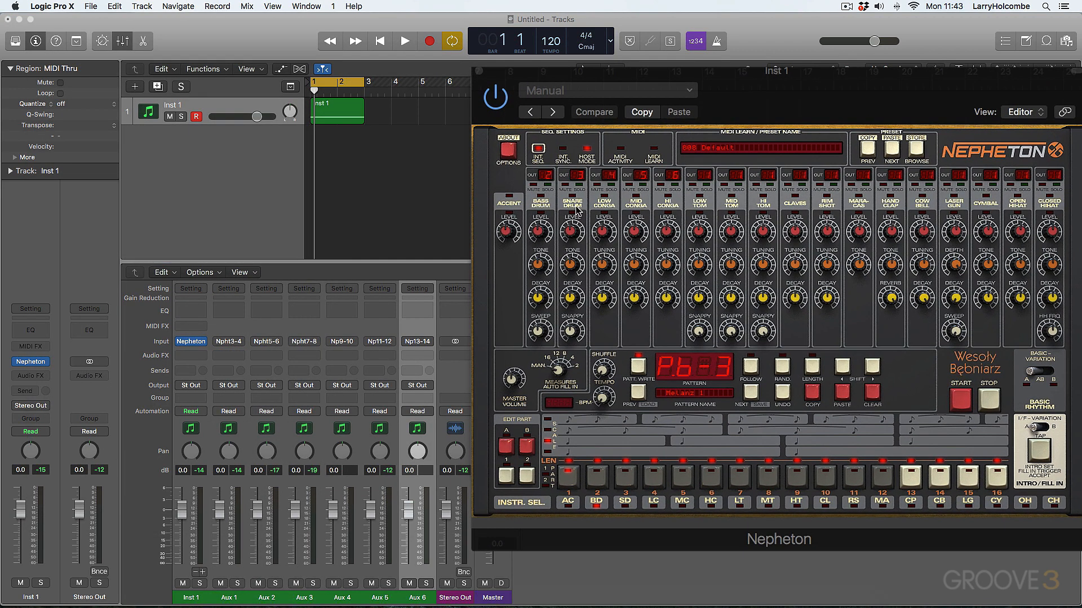
left_click(538, 189)
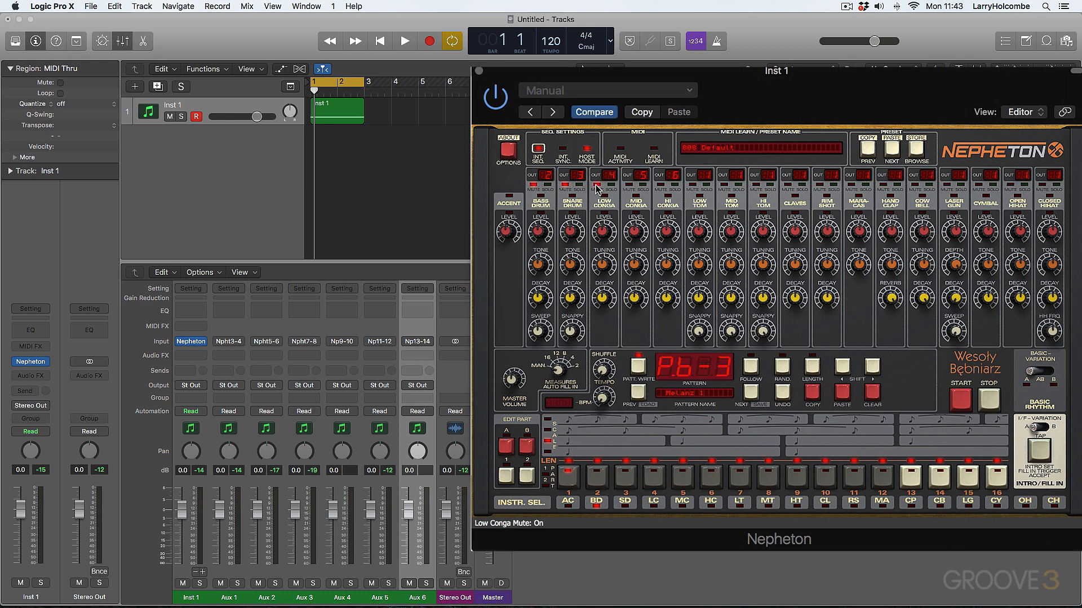
left_click(403, 40)
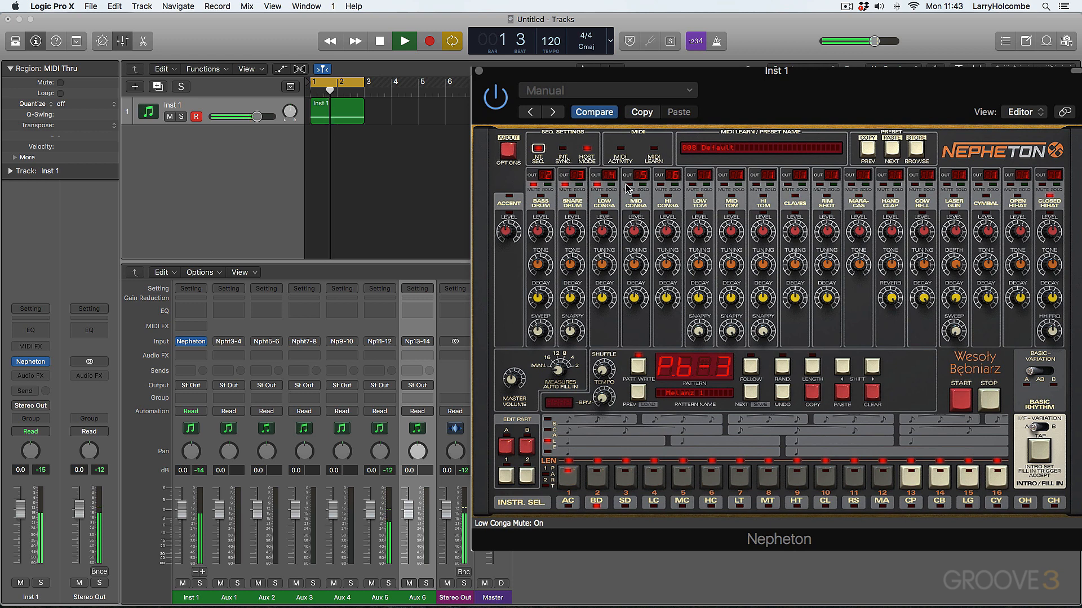
left_click(636, 181)
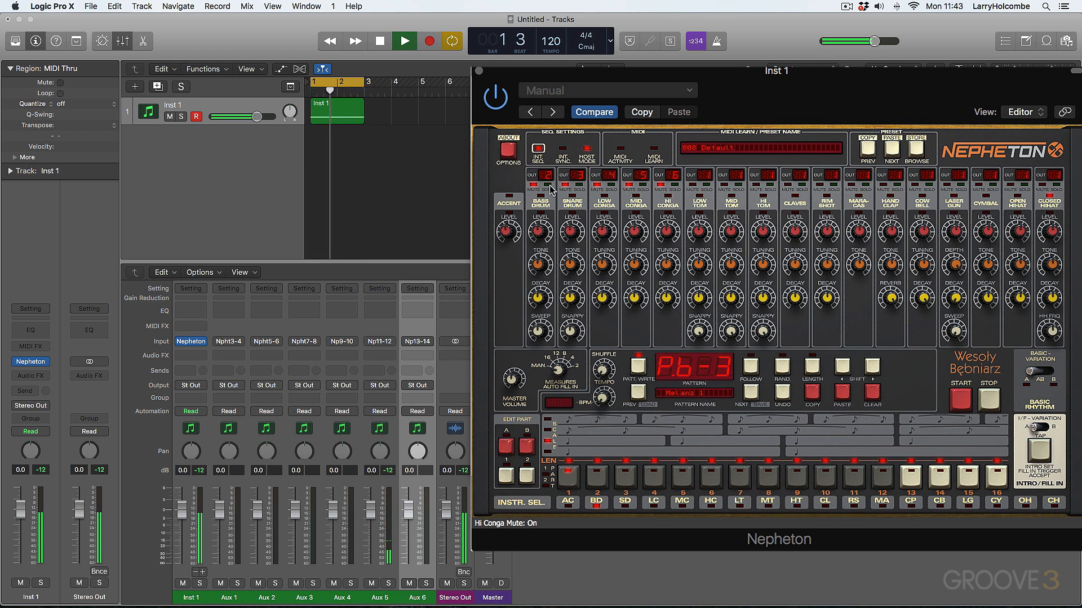
left_click(552, 187)
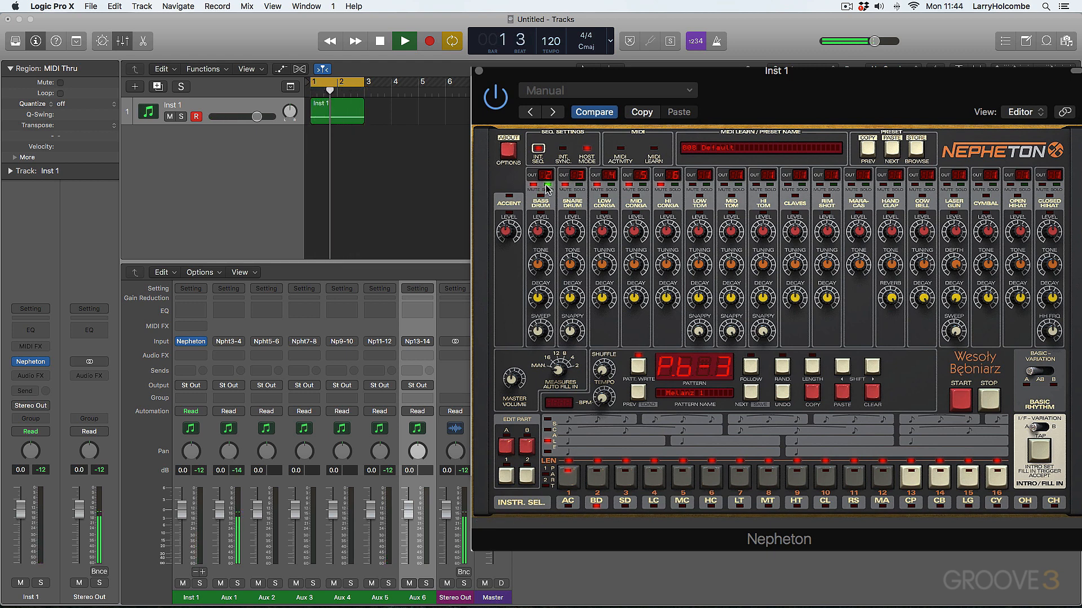
left_click(379, 40)
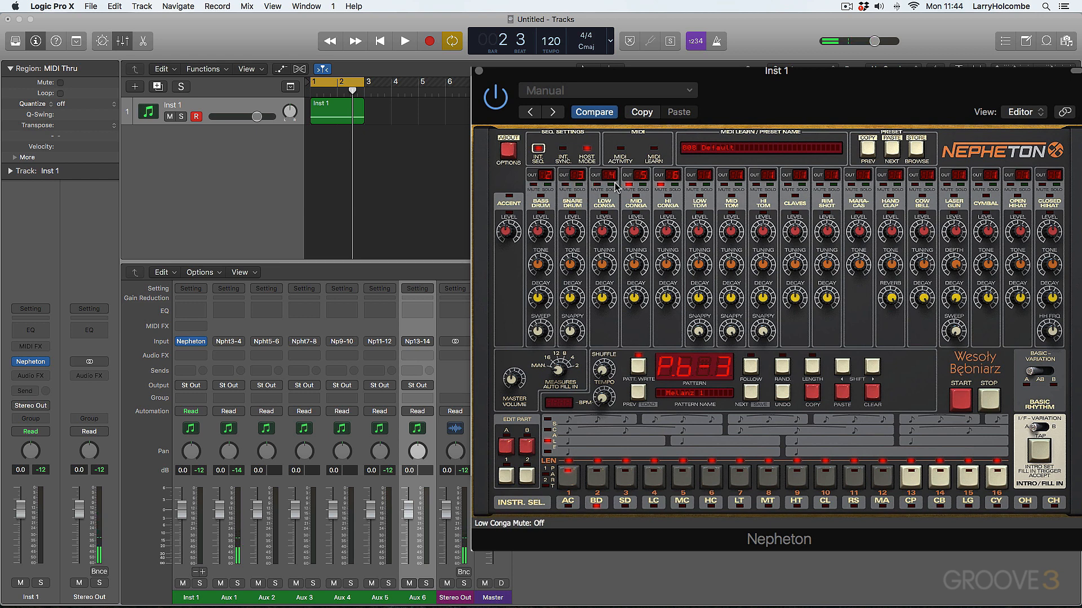
mouse_move(648, 212)
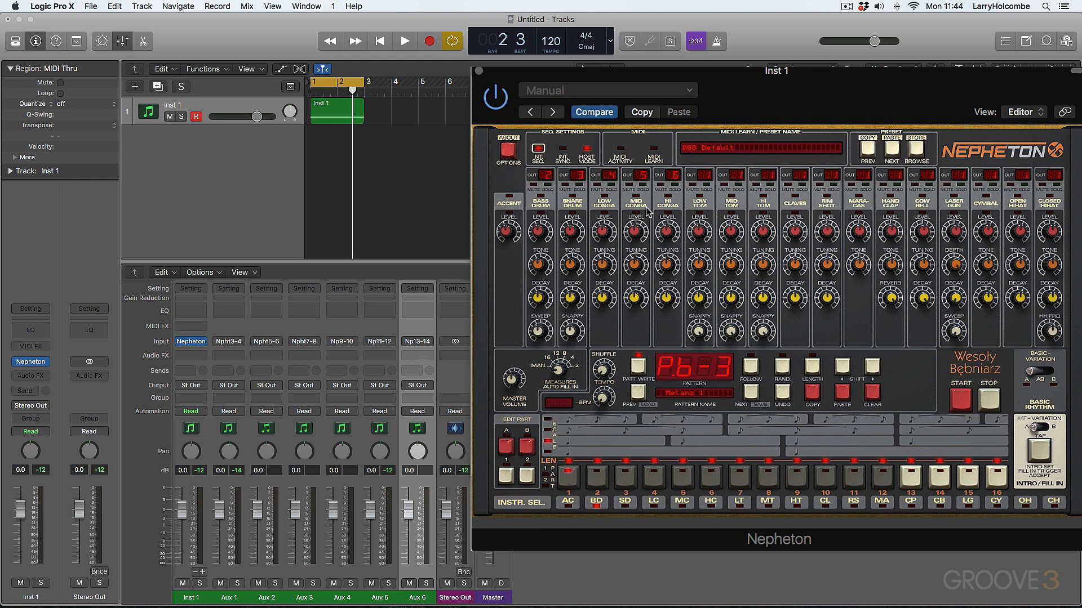
mouse_move(755, 247)
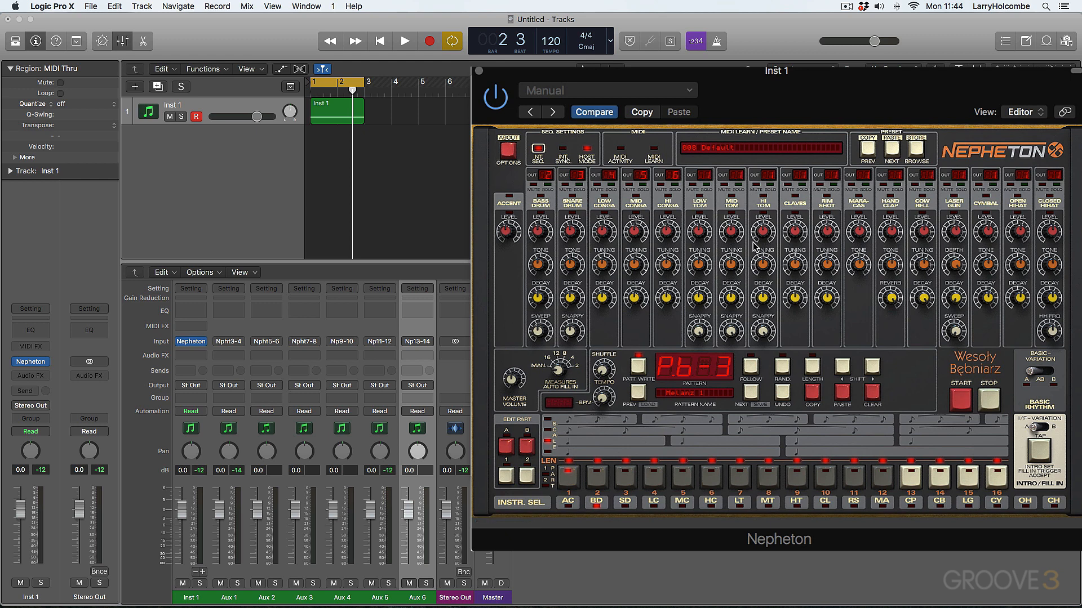
mouse_move(423, 400)
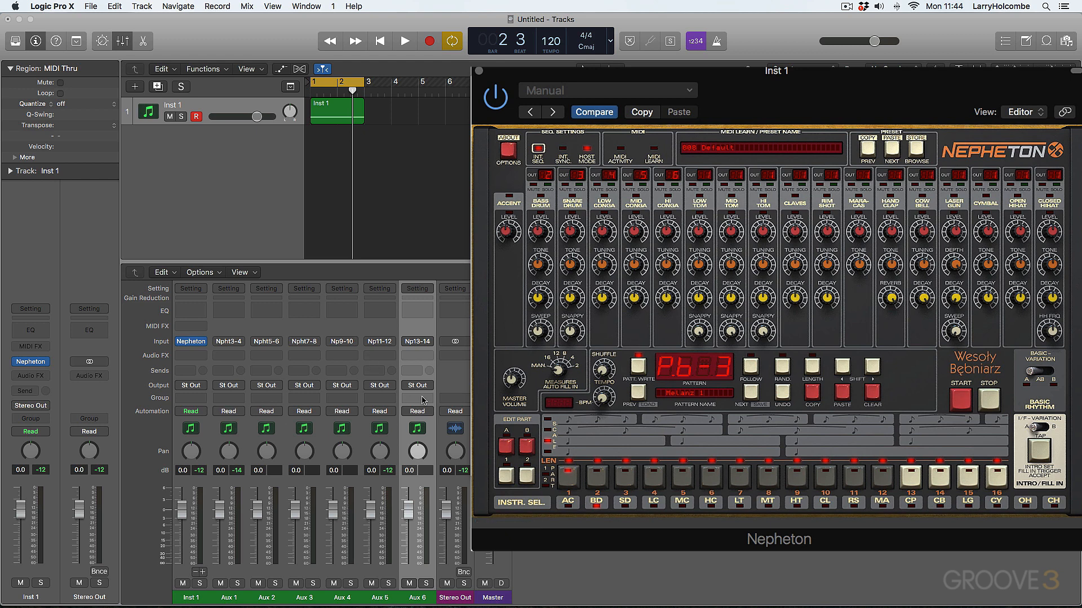
mouse_move(316, 397)
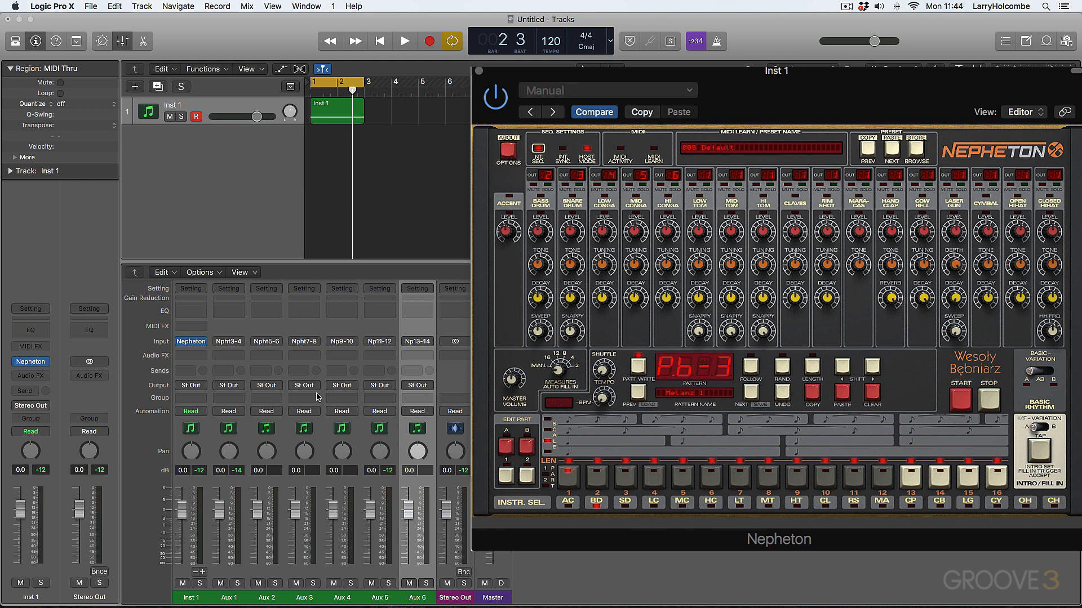
mouse_move(445, 234)
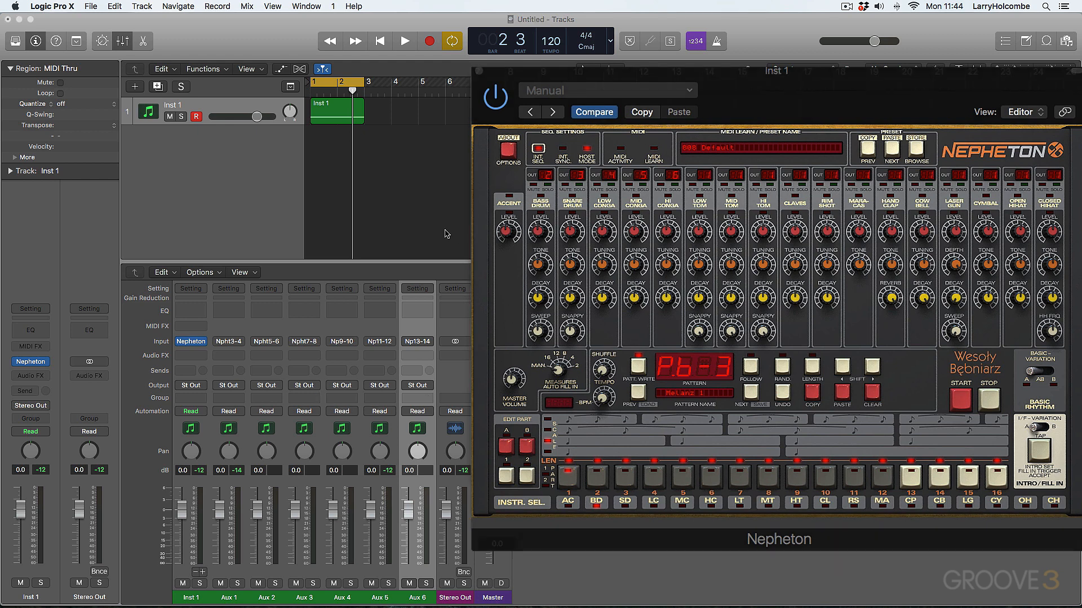
mouse_move(547, 150)
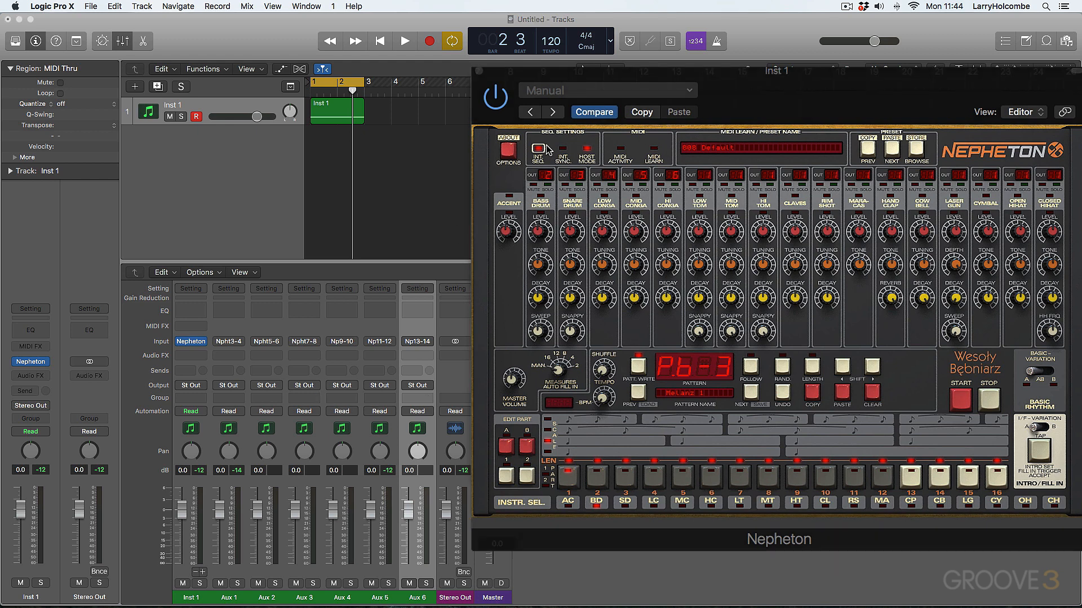
mouse_move(562, 148)
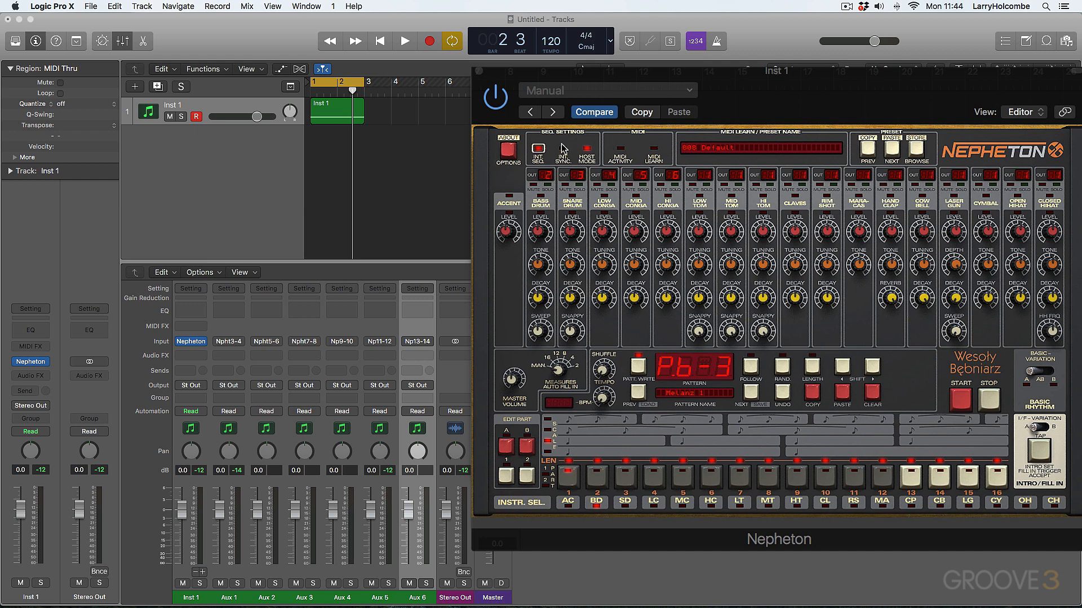